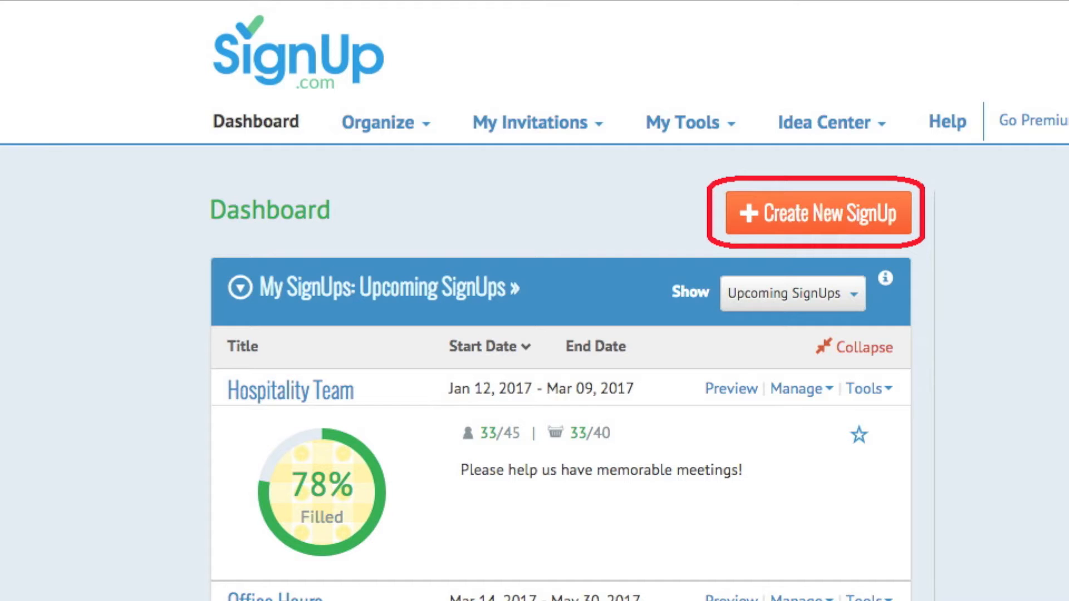
# Step: Create a new Workplace signup 'Front Door Greeter Schedule' for single or multiple days and review its Details form
pyautogui.click(817, 212)
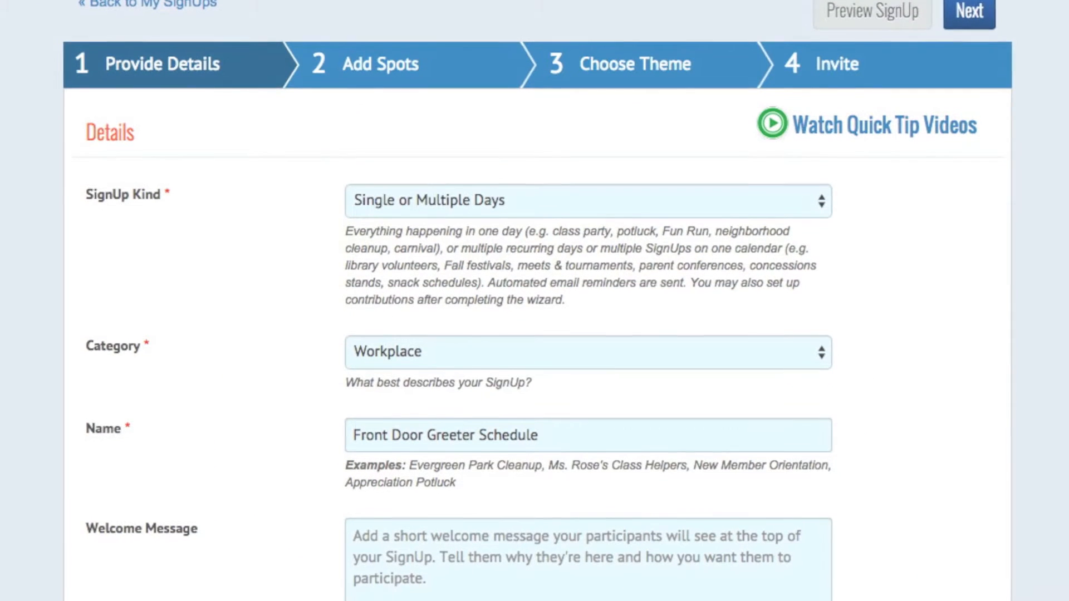
pyautogui.scroll(-3)
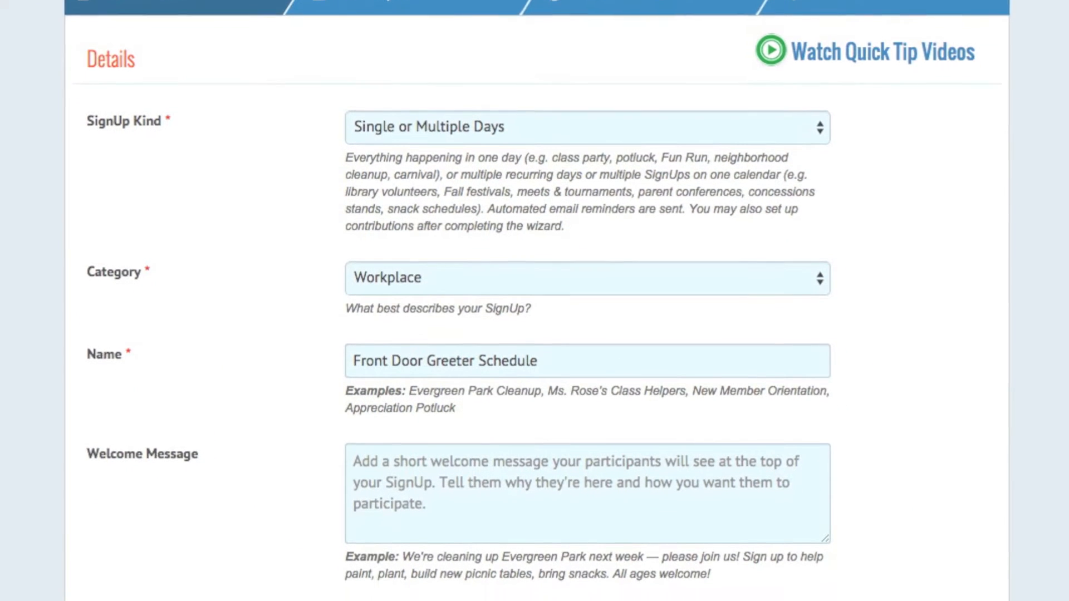
pyautogui.scroll(-3)
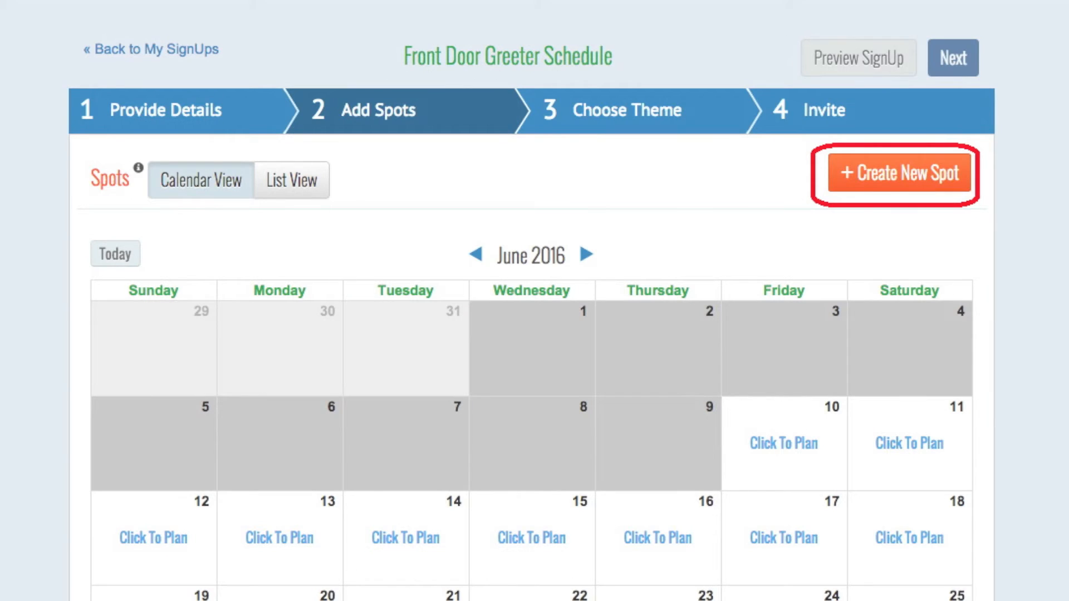
# Step: Create a new spot for 3 people to do or attend as Ushers from 05:30 PM to 06:00 PM
pyautogui.click(899, 173)
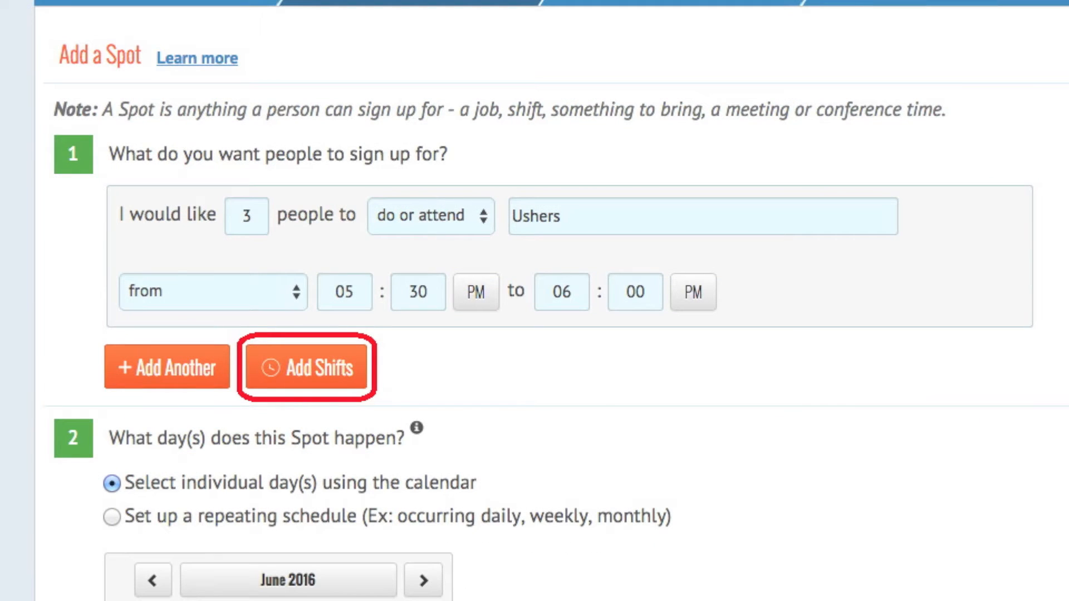
# Step: Add shifts from 05:30 PM to 09:00 PM, 30 minutes long with no breaks, and review the seven-shift table
pyautogui.click(307, 367)
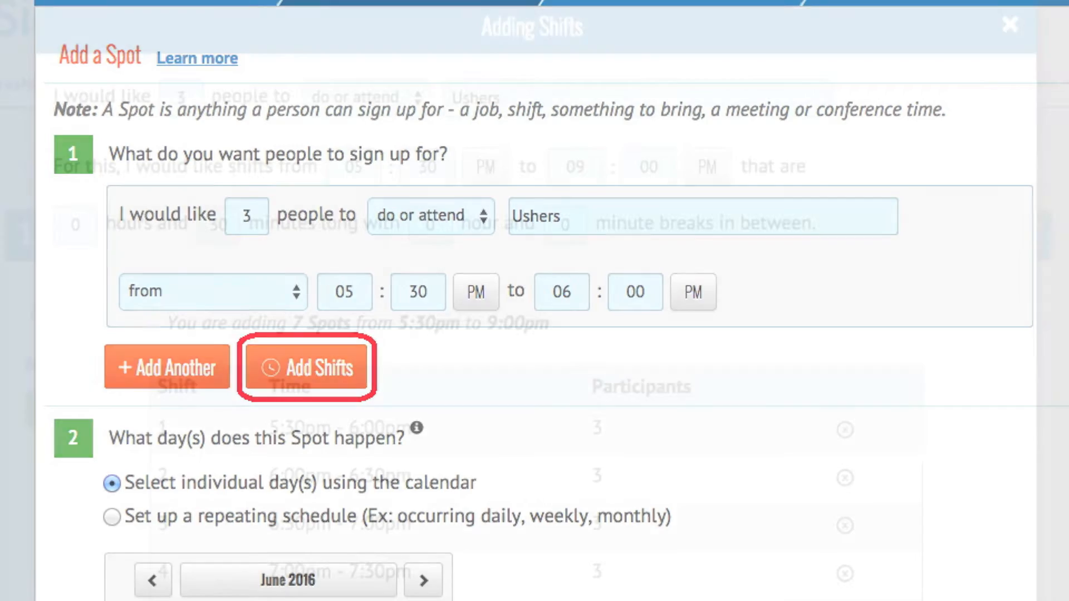
pyautogui.click(307, 368)
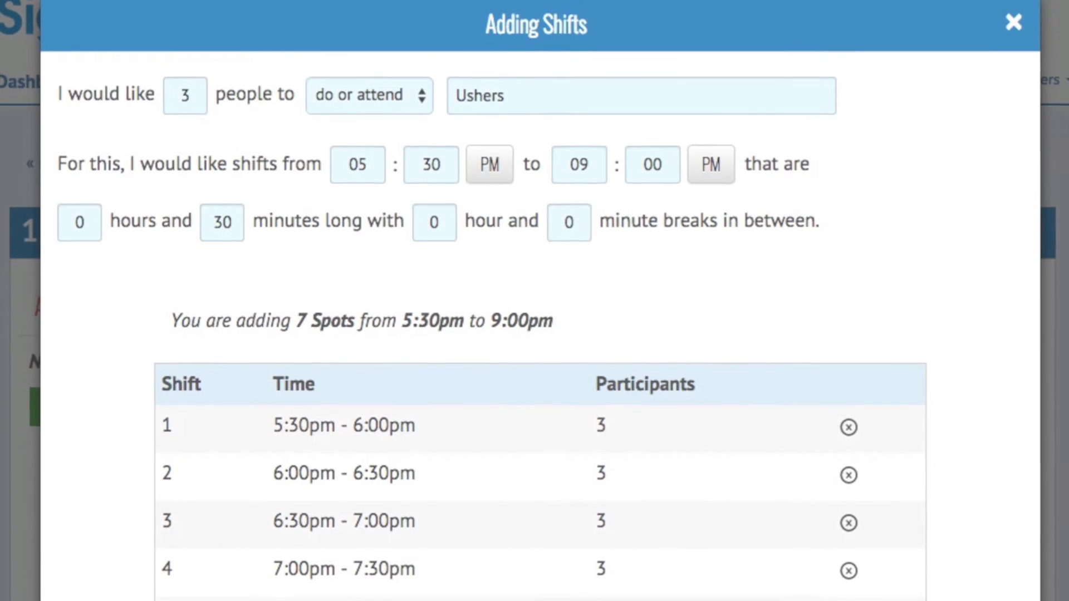
pyautogui.scroll(-3)
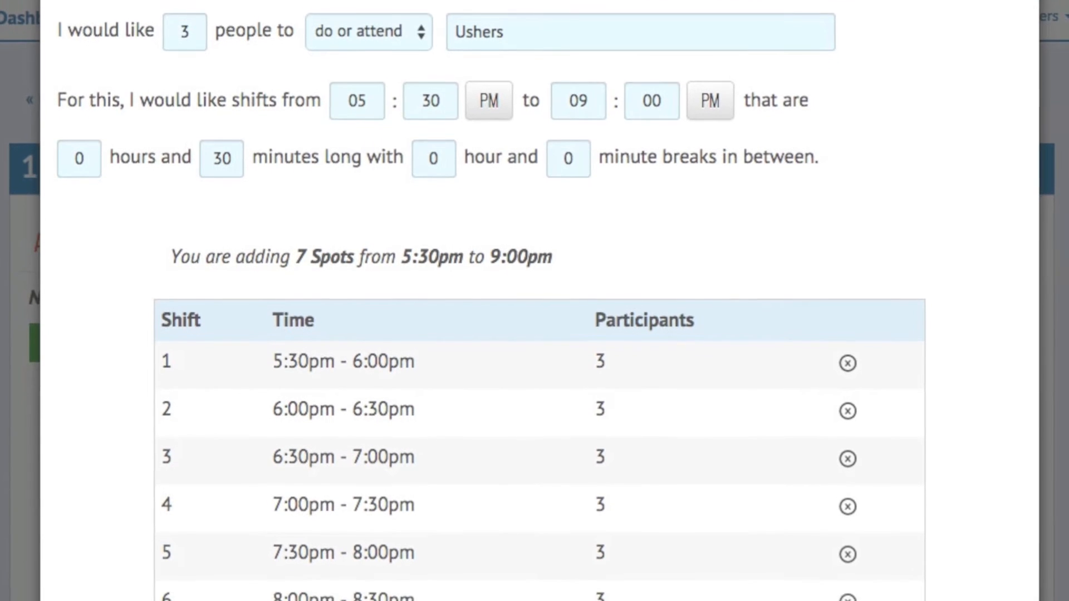
pyautogui.scroll(-3)
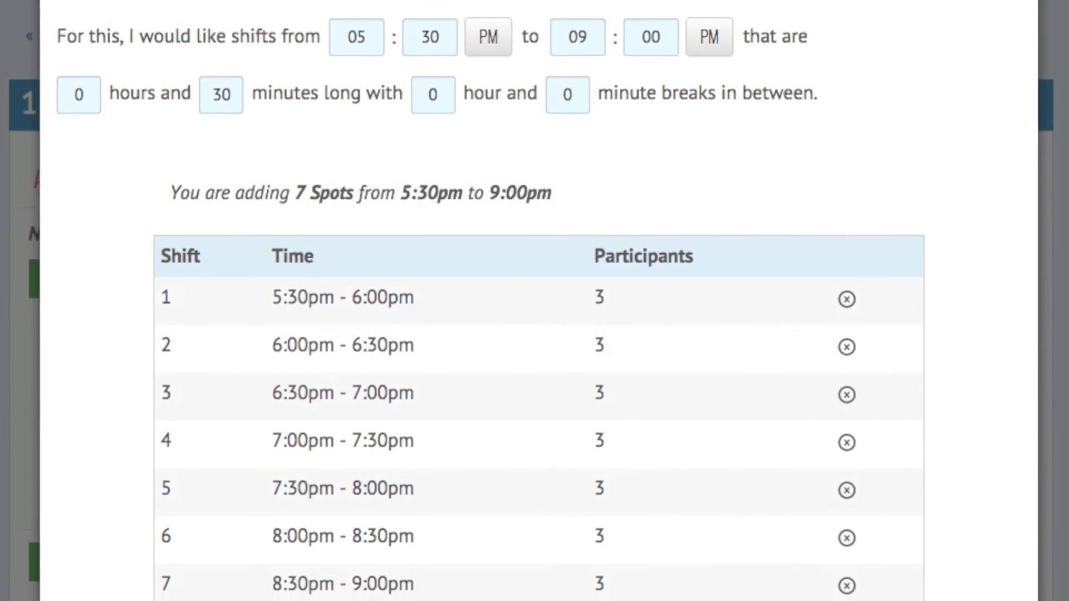
pyautogui.scroll(-3)
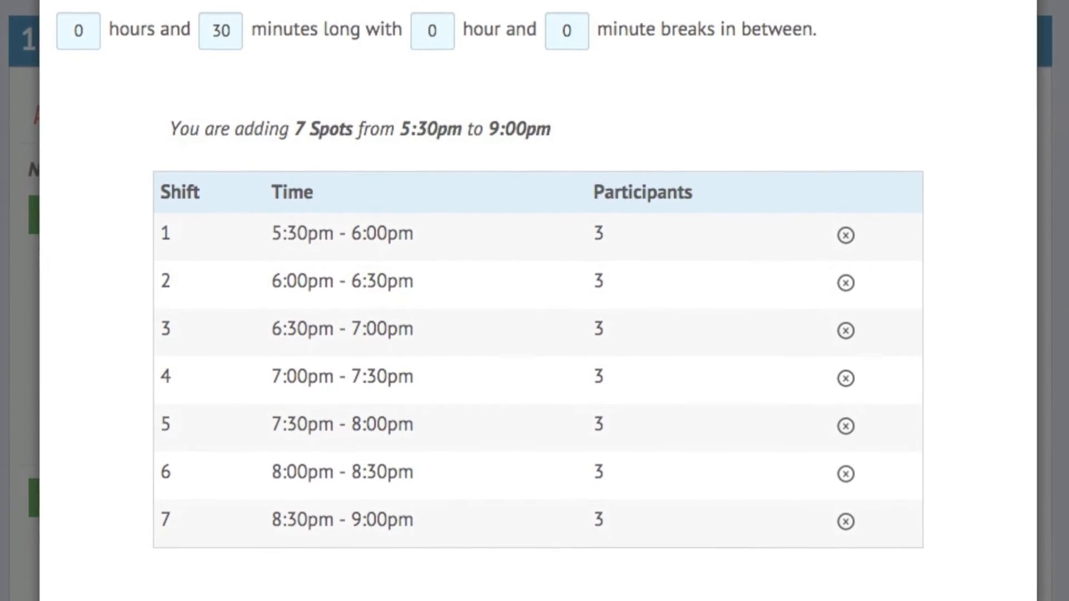
pyautogui.scroll(-3)
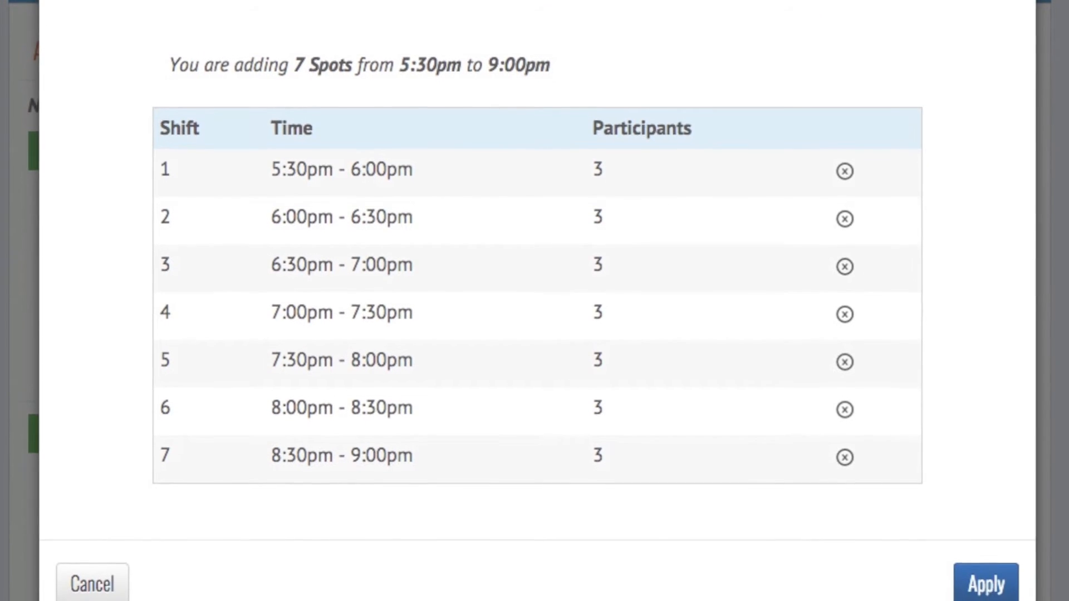
pyautogui.scroll(-3)
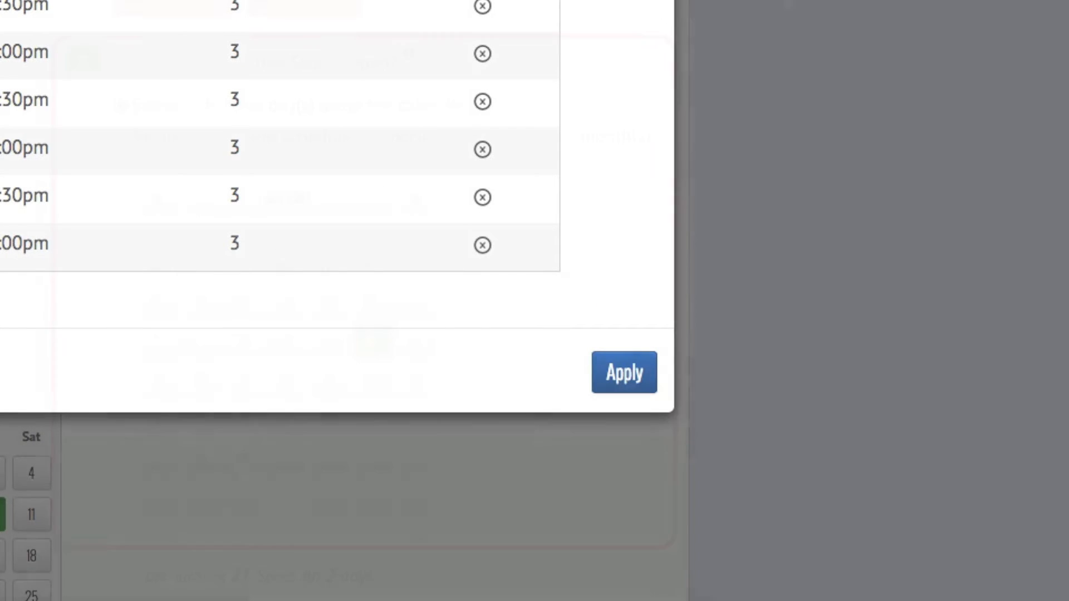
# Step: Apply the seven shifts to the spot and schedule it for Friday, July 7, 2017 on the calendar
pyautogui.click(624, 372)
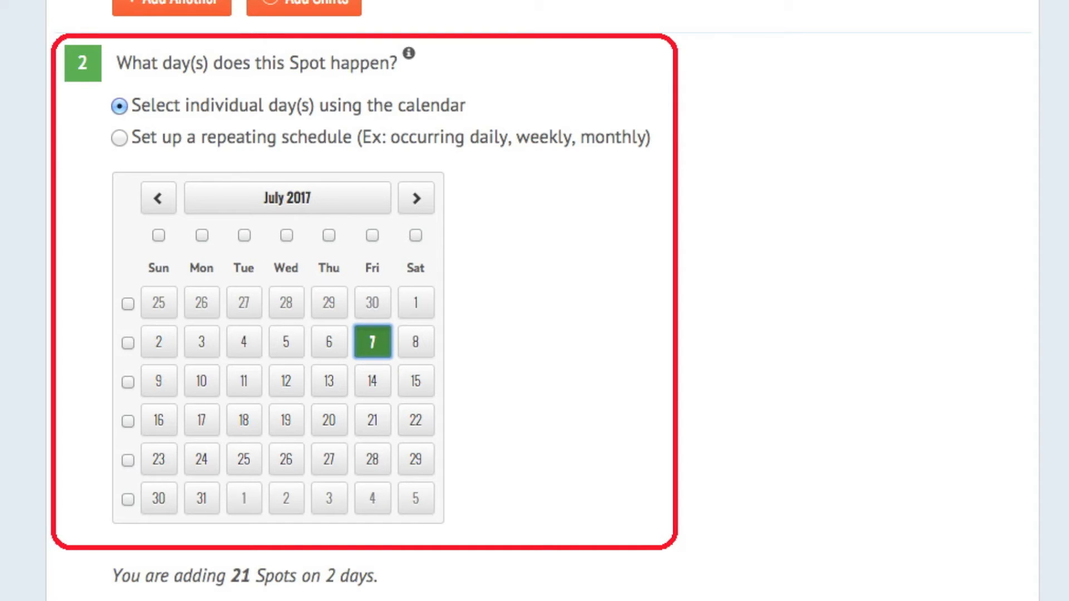
pyautogui.click(116, 138)
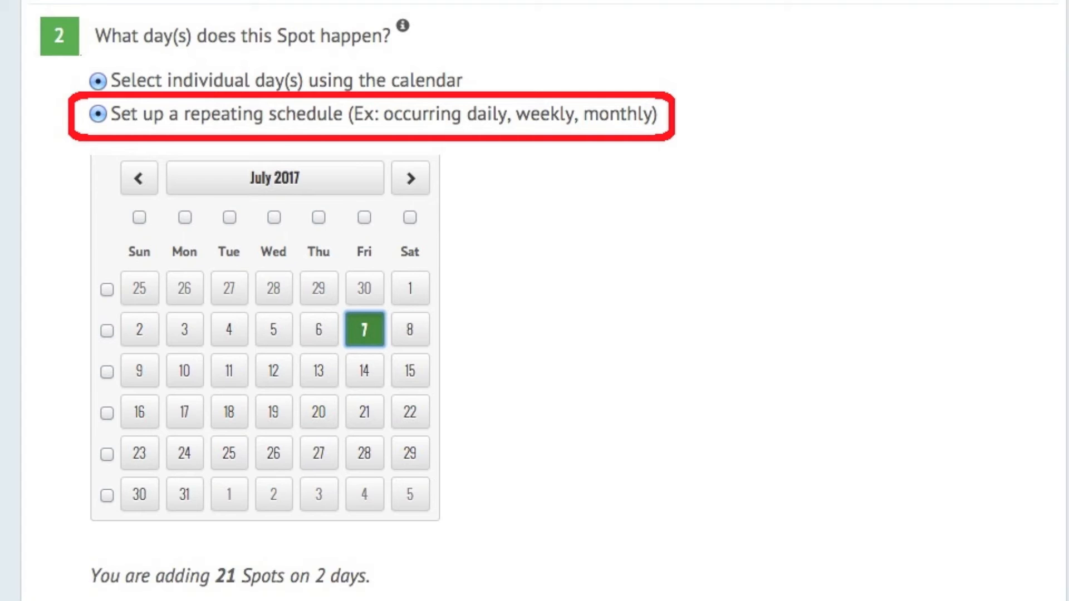
pyautogui.click(97, 120)
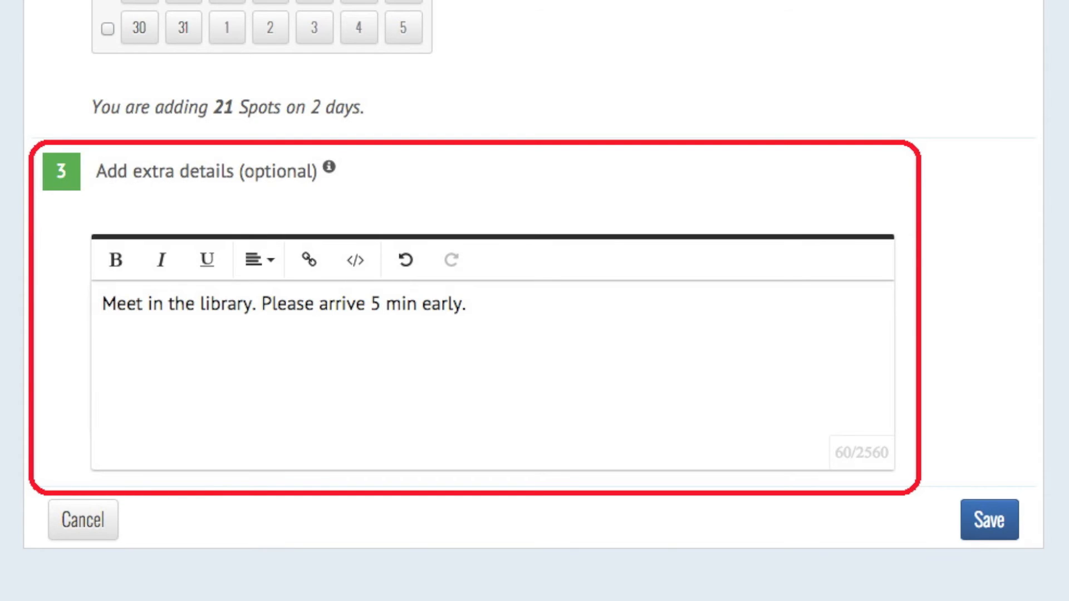
# Step: Save the spot and review the seven Usher shifts for Fri Jul 7, 2017 in List View
pyautogui.click(988, 522)
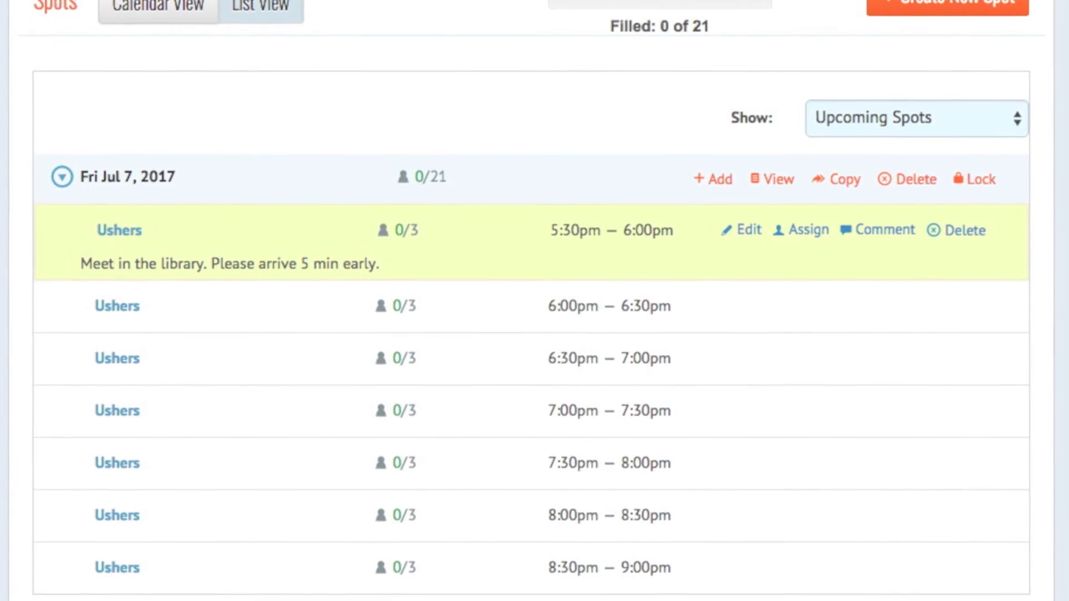
pyautogui.scroll(-3)
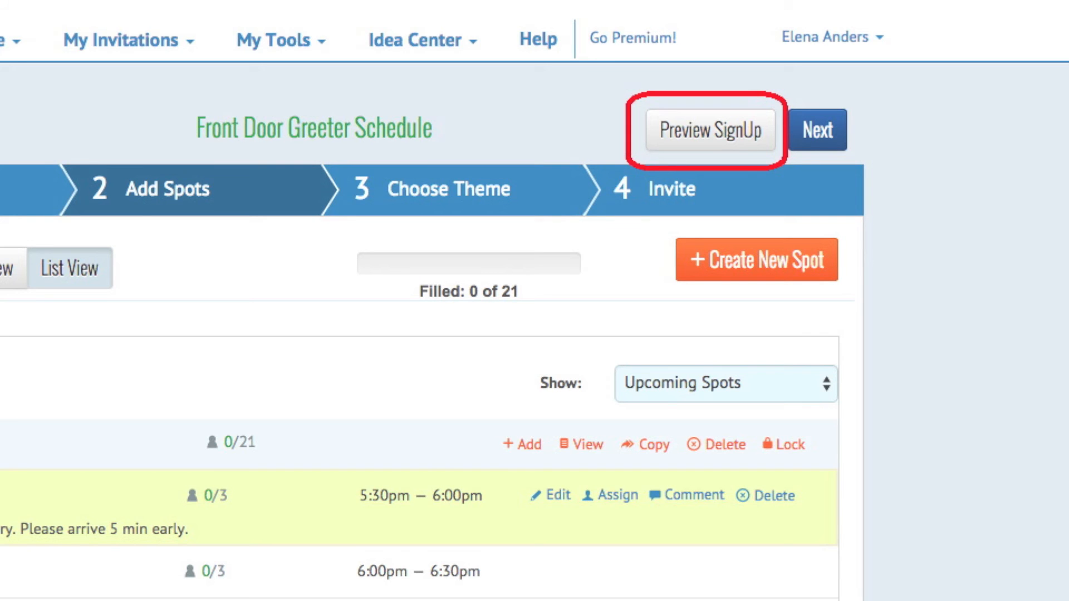
# Step: Preview the Front Door Greeter Schedule as participants see it, scrolling through the Usher shifts
pyautogui.click(710, 130)
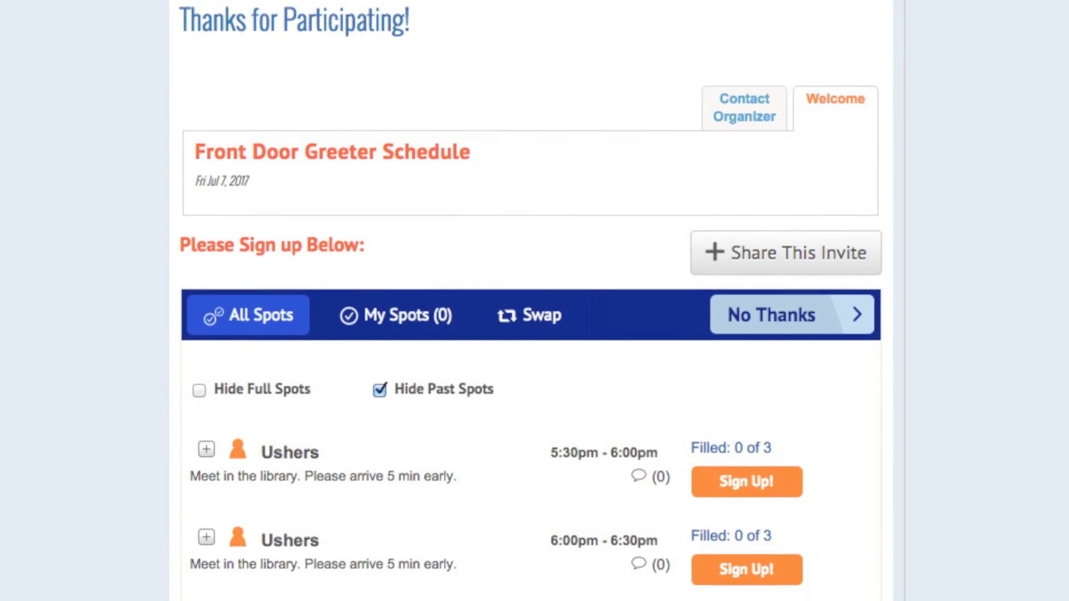
pyautogui.scroll(-3)
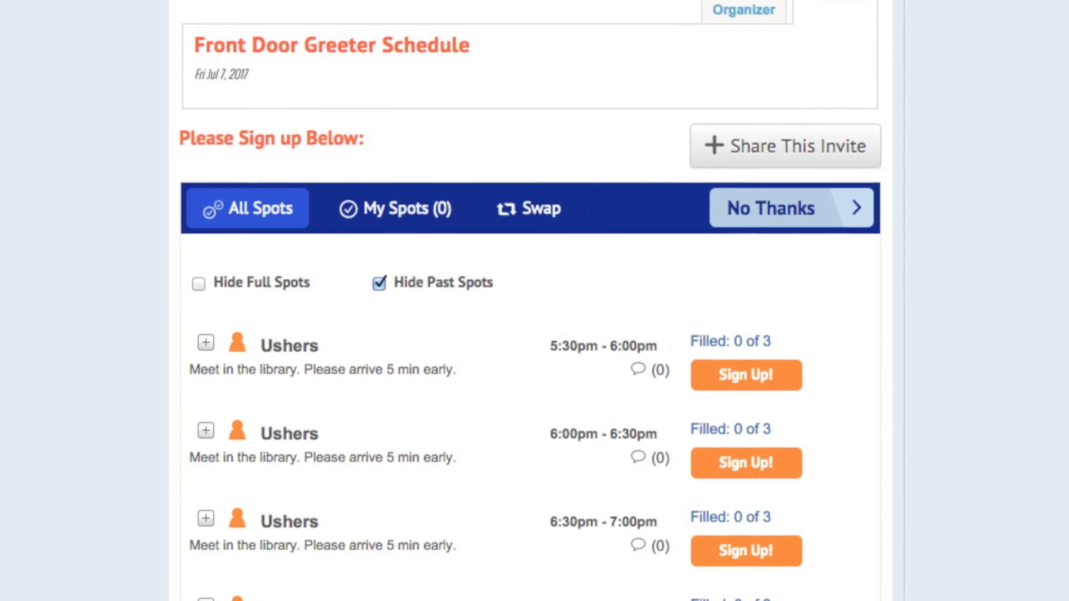
pyautogui.scroll(-3)
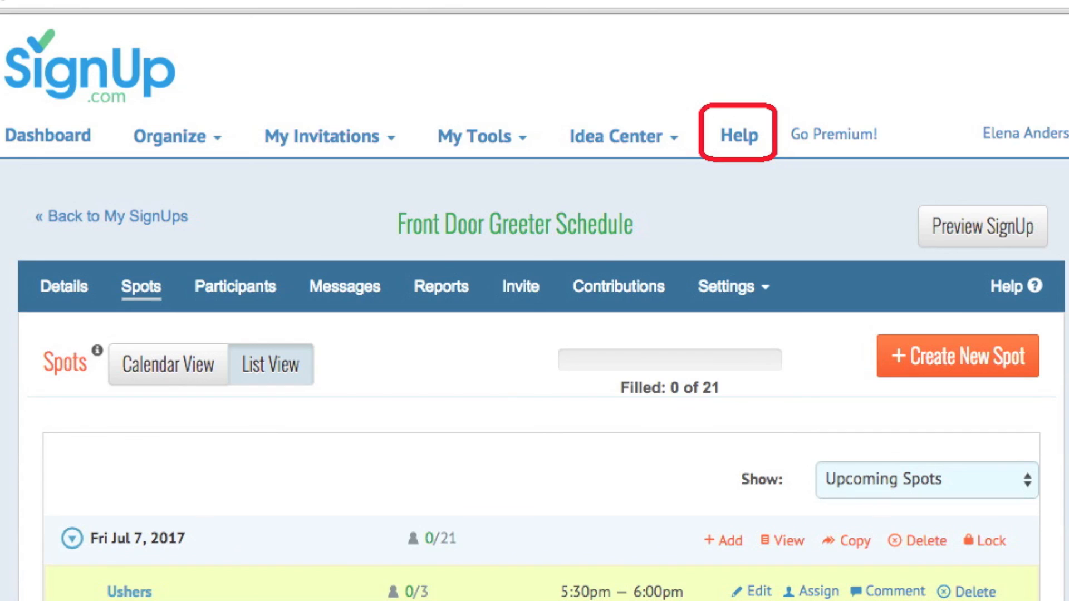
pyautogui.moveTo(616, 136)
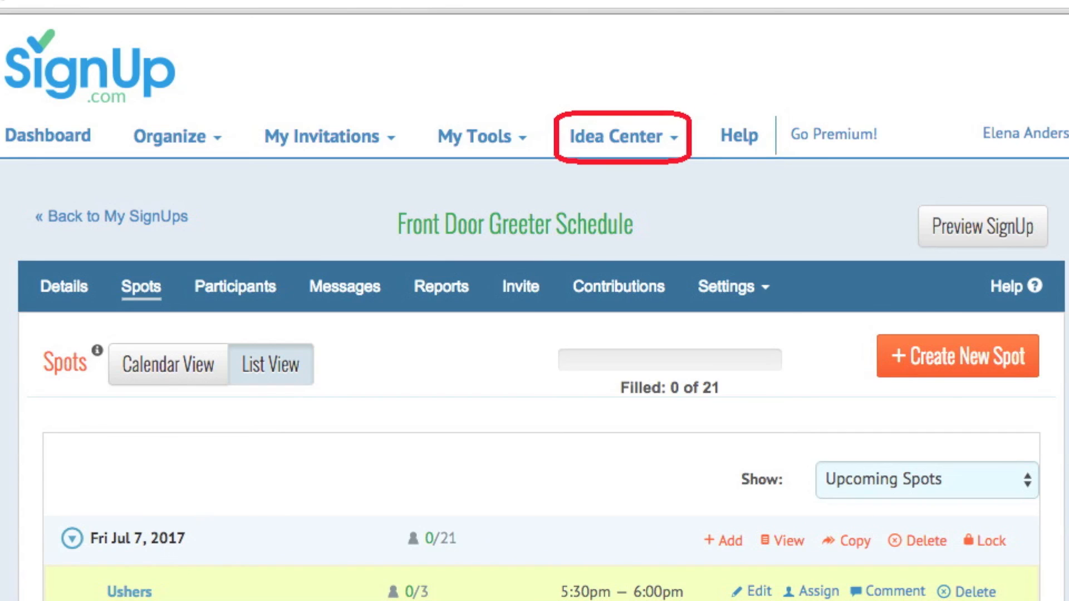